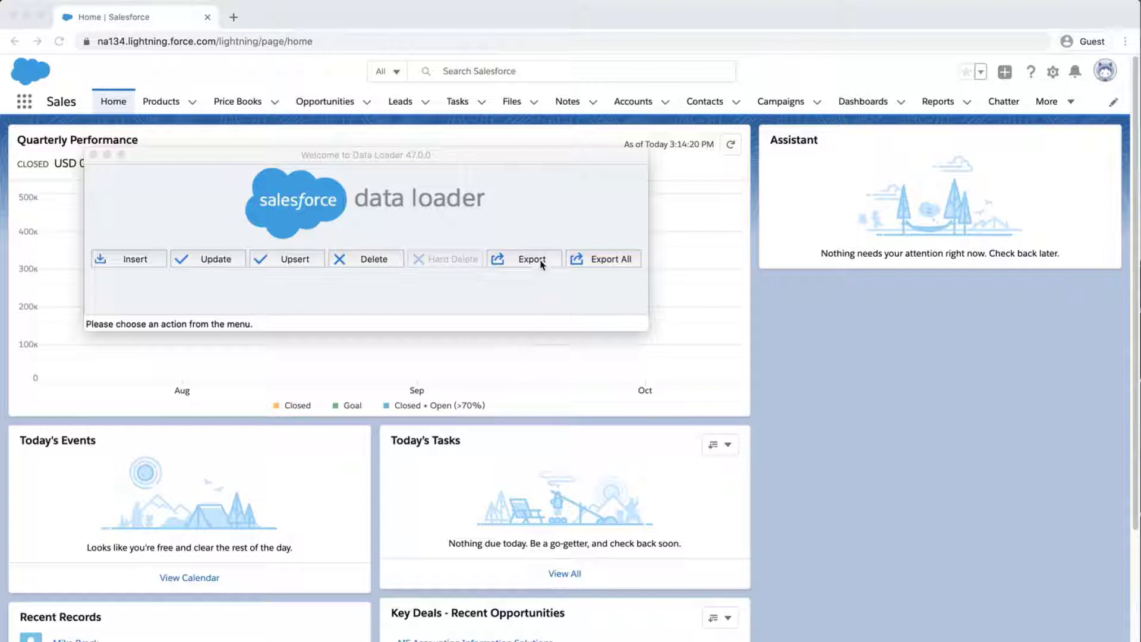
# Start an export and log in to the org with password authentication.
pyautogui.click(523, 258)
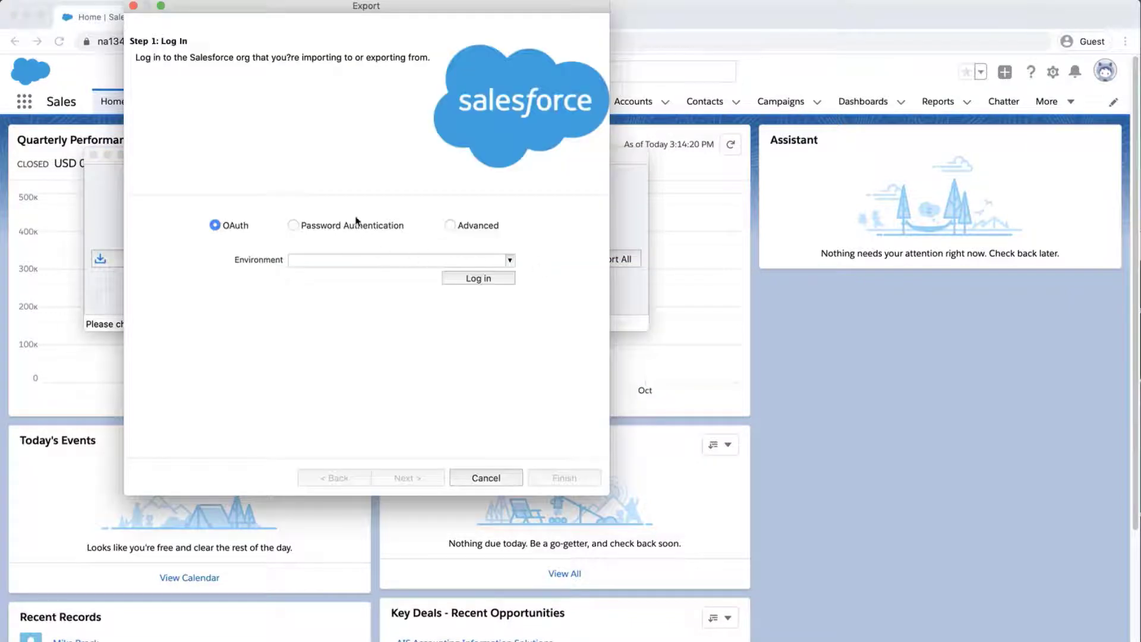
pyautogui.click(294, 224)
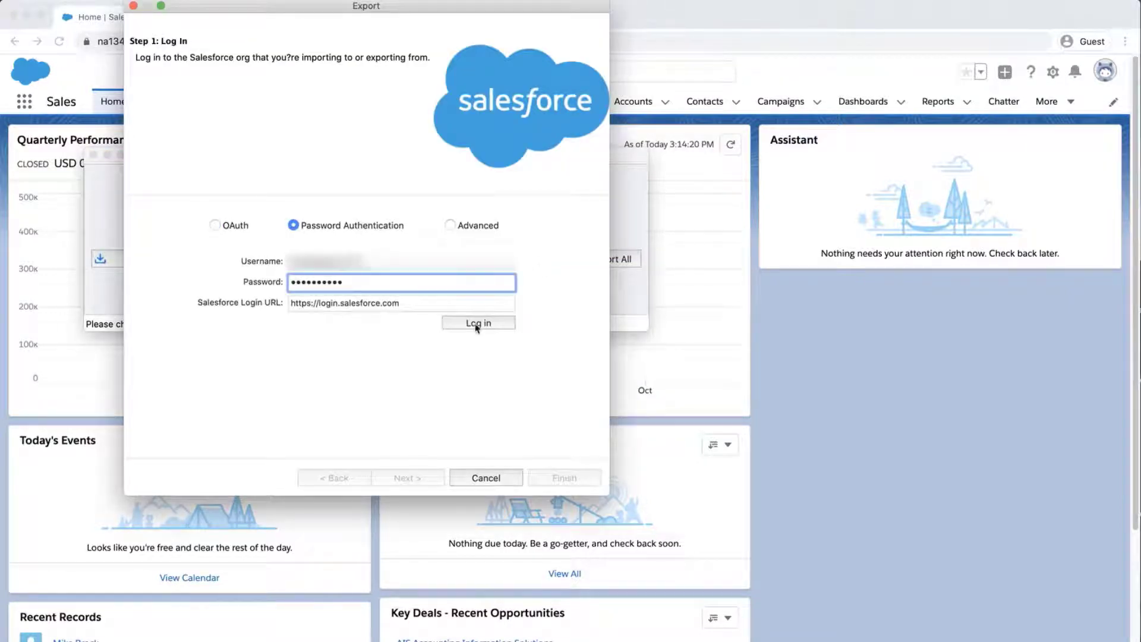
pyautogui.click(478, 322)
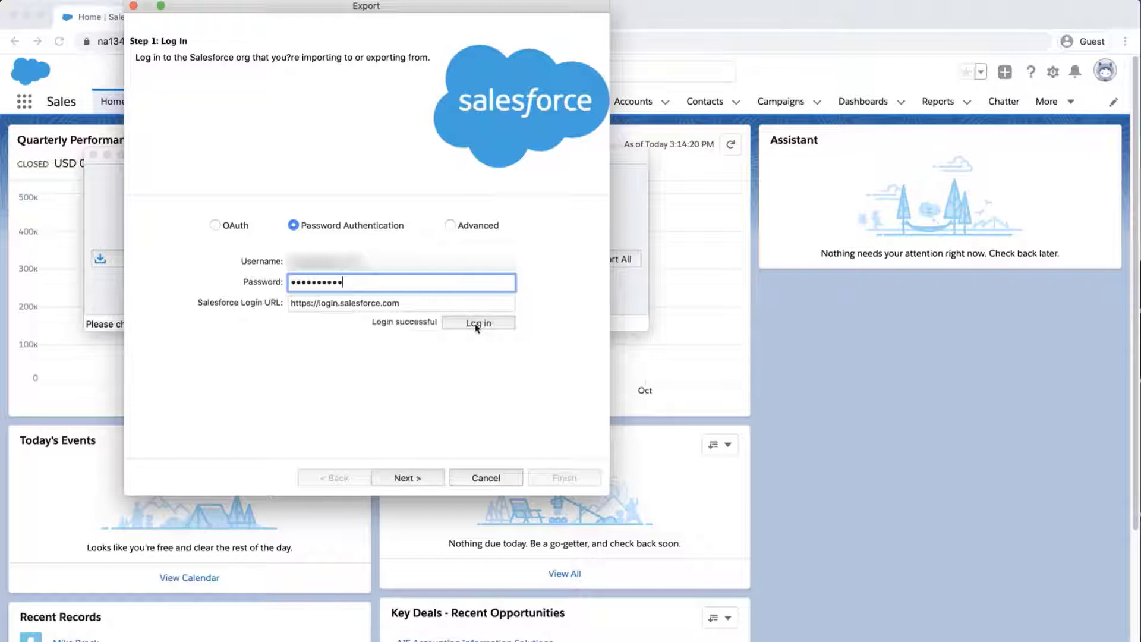
pyautogui.click(408, 478)
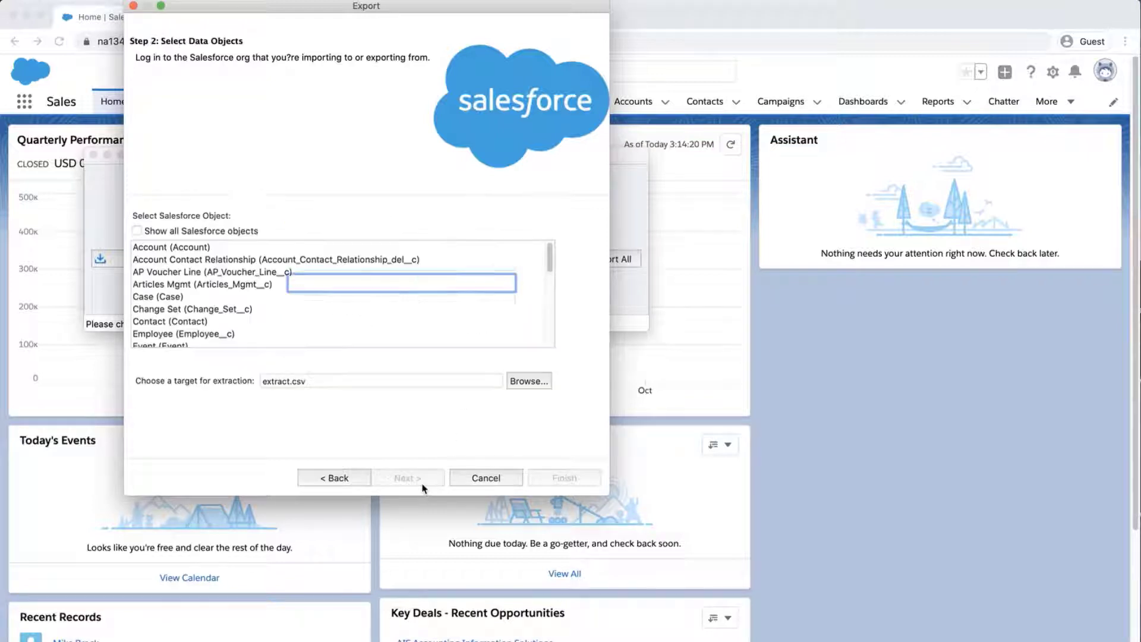
# Choose the User object for export to extractusers.csv and proceed to the query fields.
pyautogui.scroll(-3)
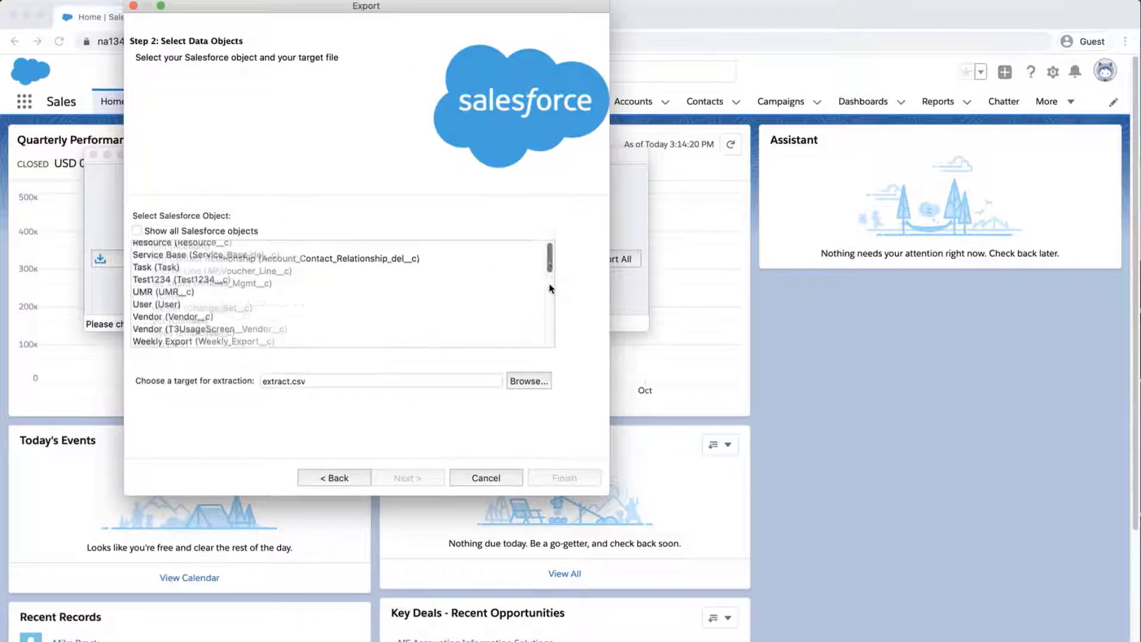
pyautogui.click(157, 303)
pyautogui.write('users')
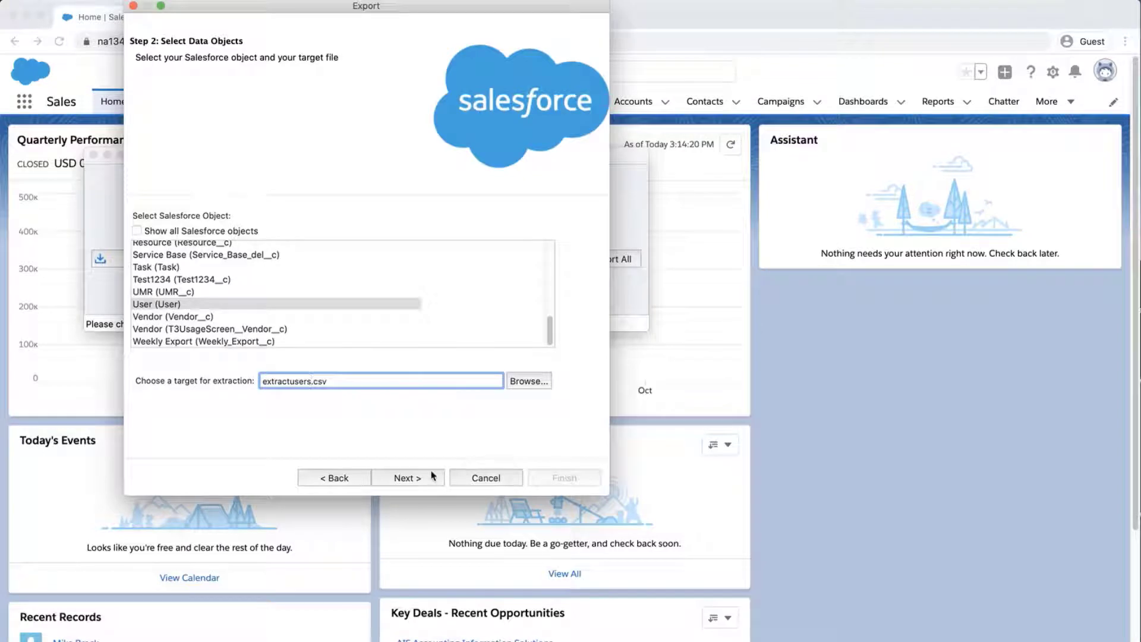
pyautogui.click(407, 478)
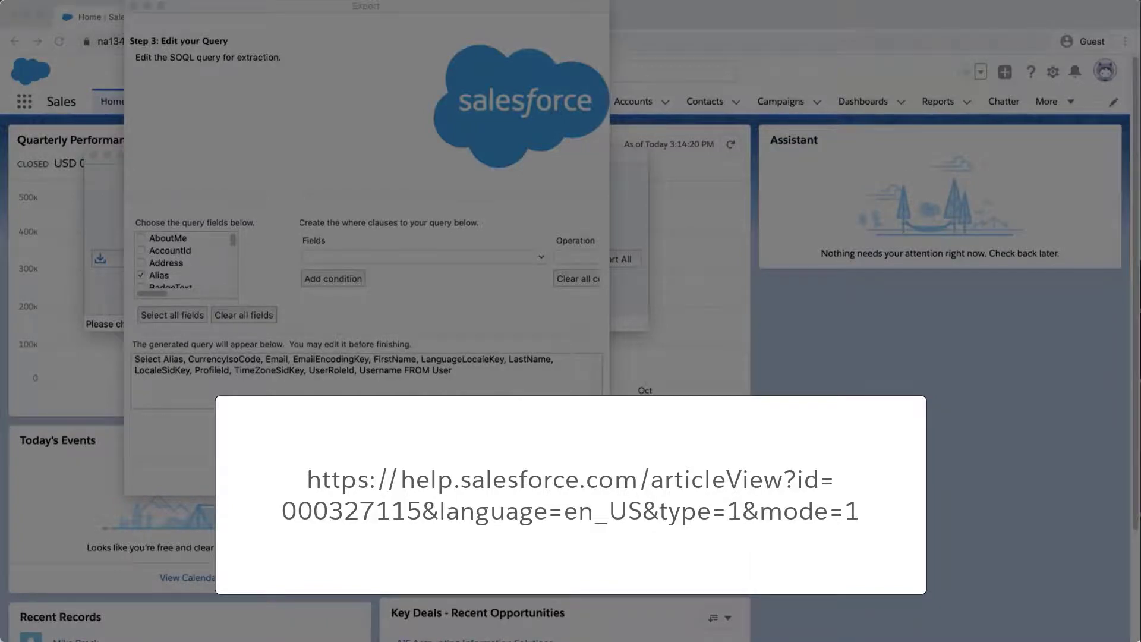
# Run the export, extracting 17 User records with no errors, and view the extraction.
pyautogui.click(564, 478)
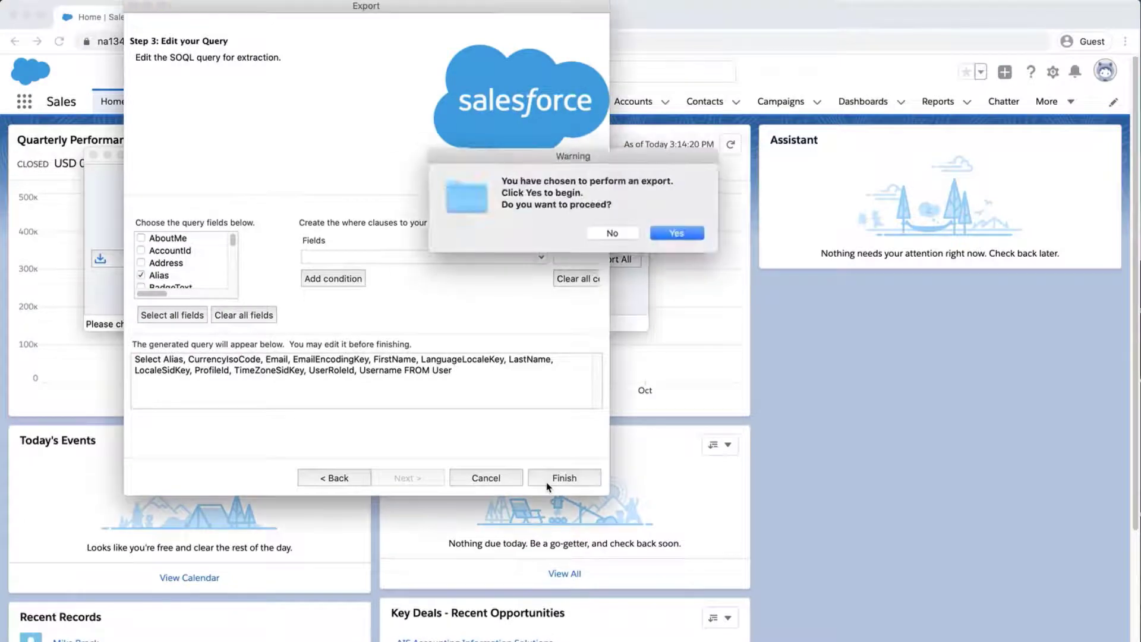
pyautogui.click(676, 233)
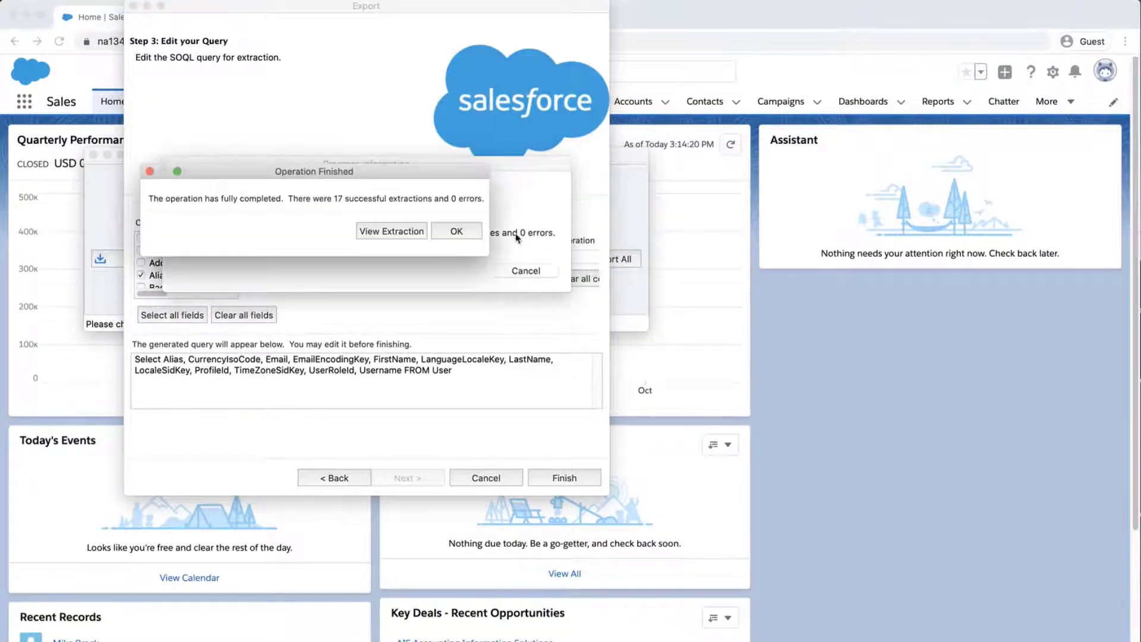
pyautogui.click(391, 230)
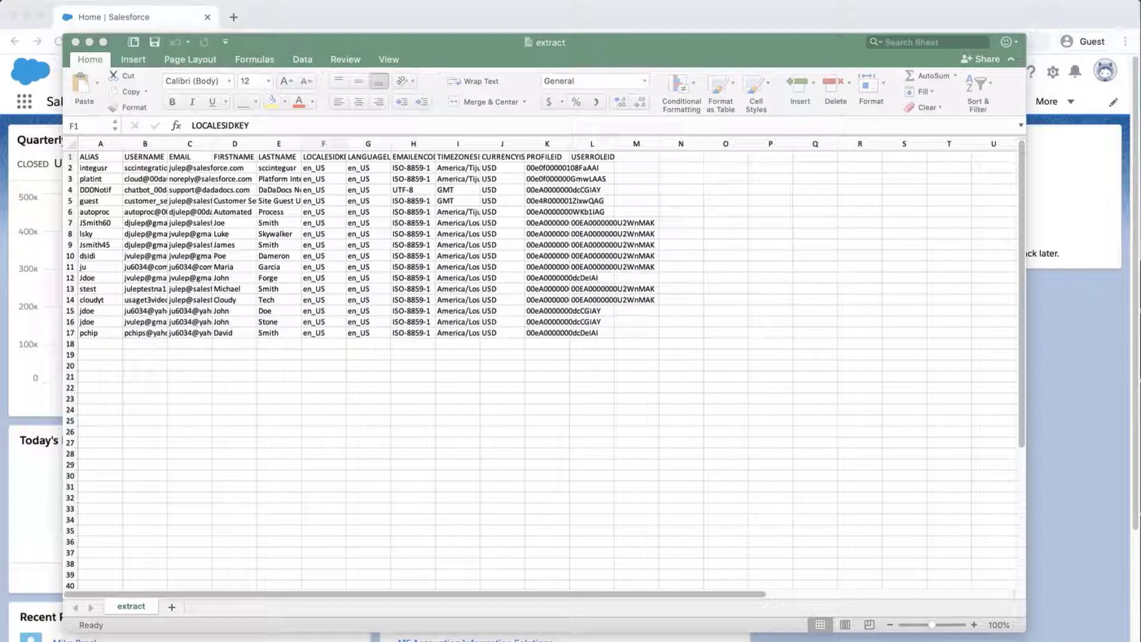
# Copy the extract's header row of field names into a new blank workbook.
pyautogui.click(323, 157)
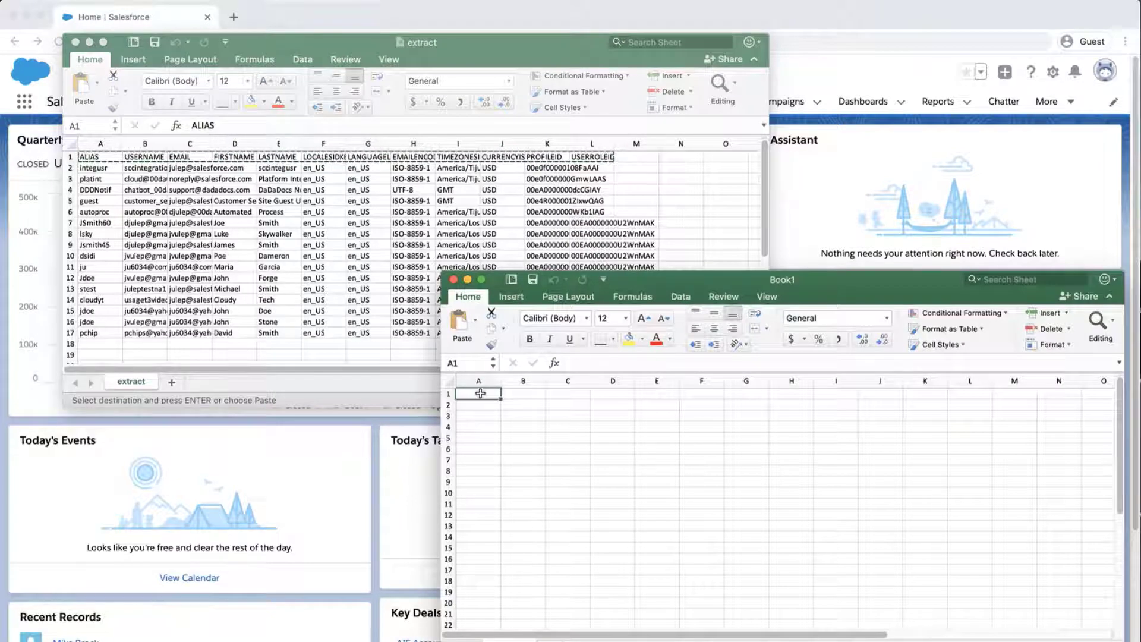
pyautogui.press('cmd+v')
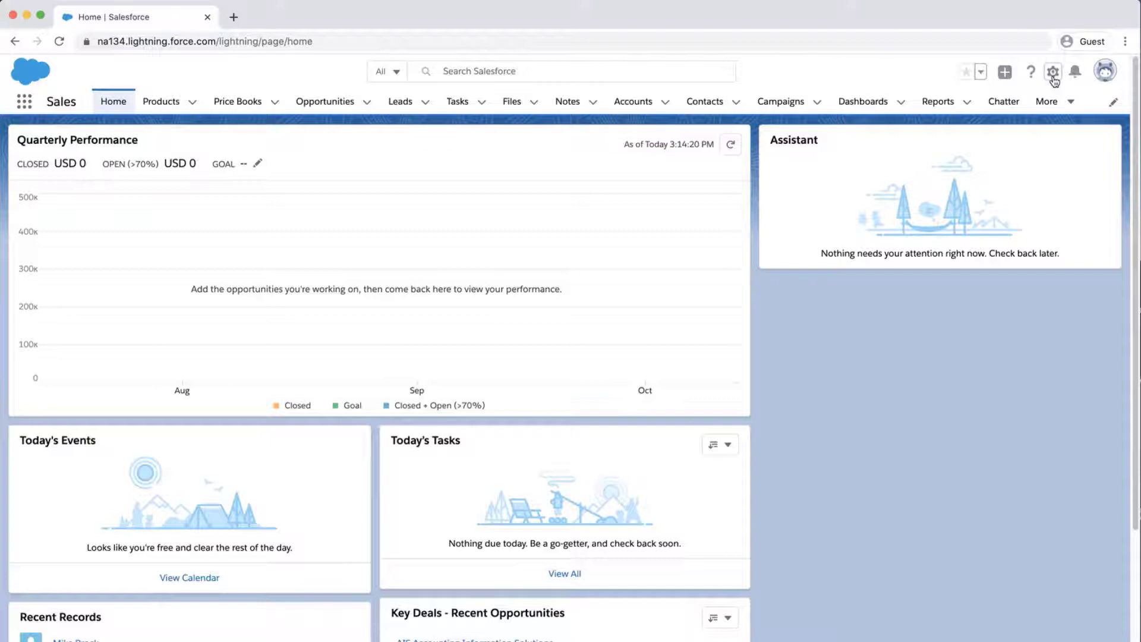
# Open Setup and find Profiles through the Quick Find search for 'profile'.
pyautogui.click(1053, 72)
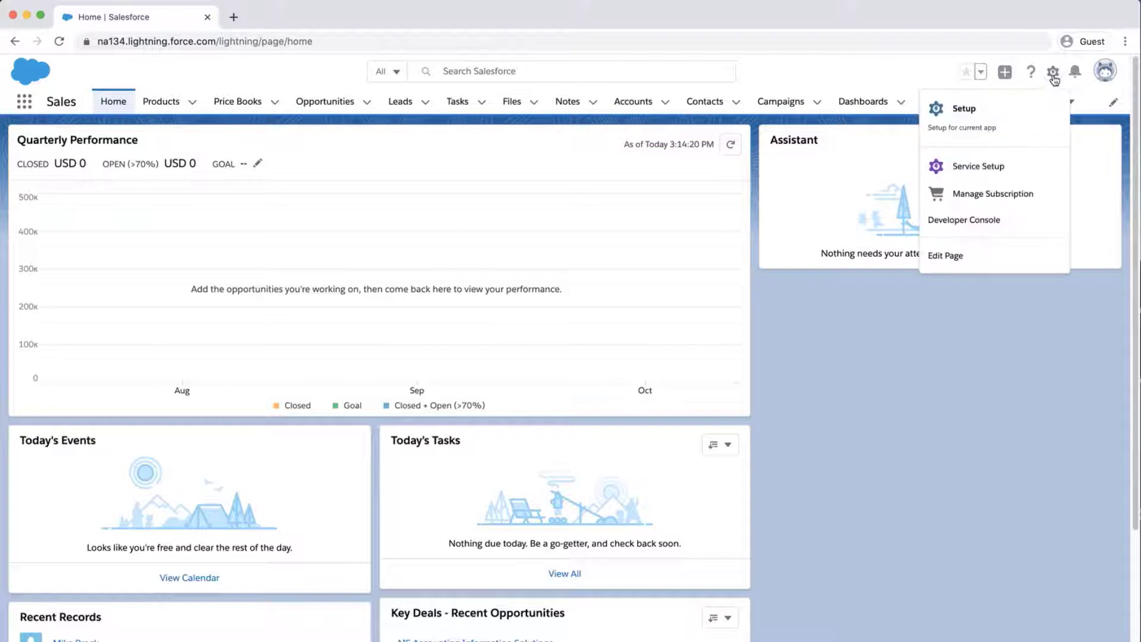
pyautogui.moveTo(1017, 112)
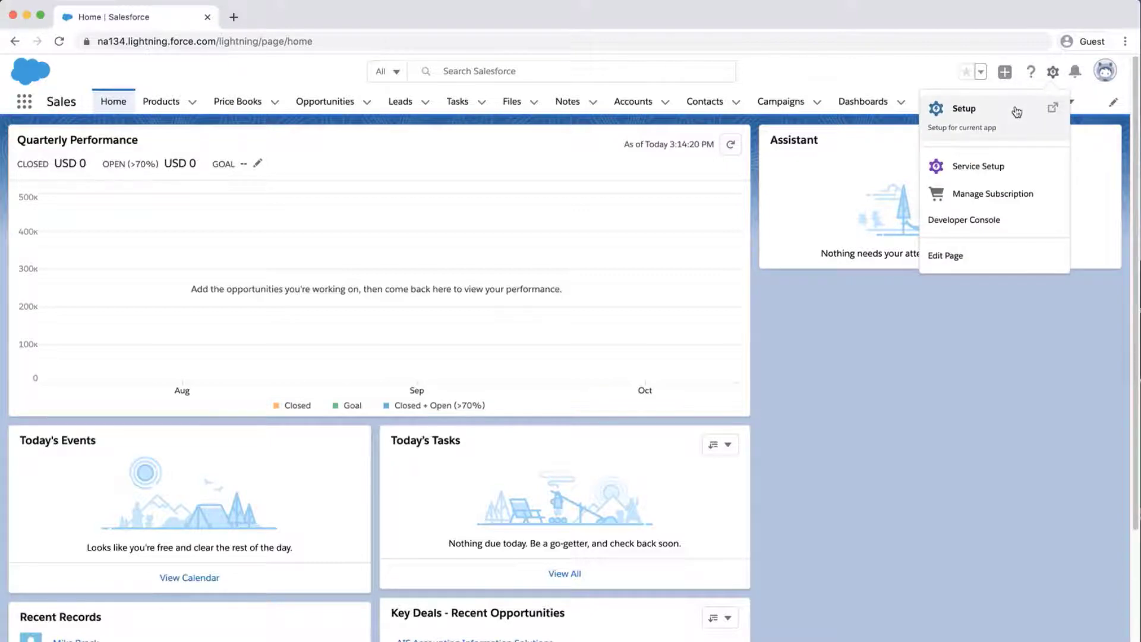
pyautogui.click(964, 108)
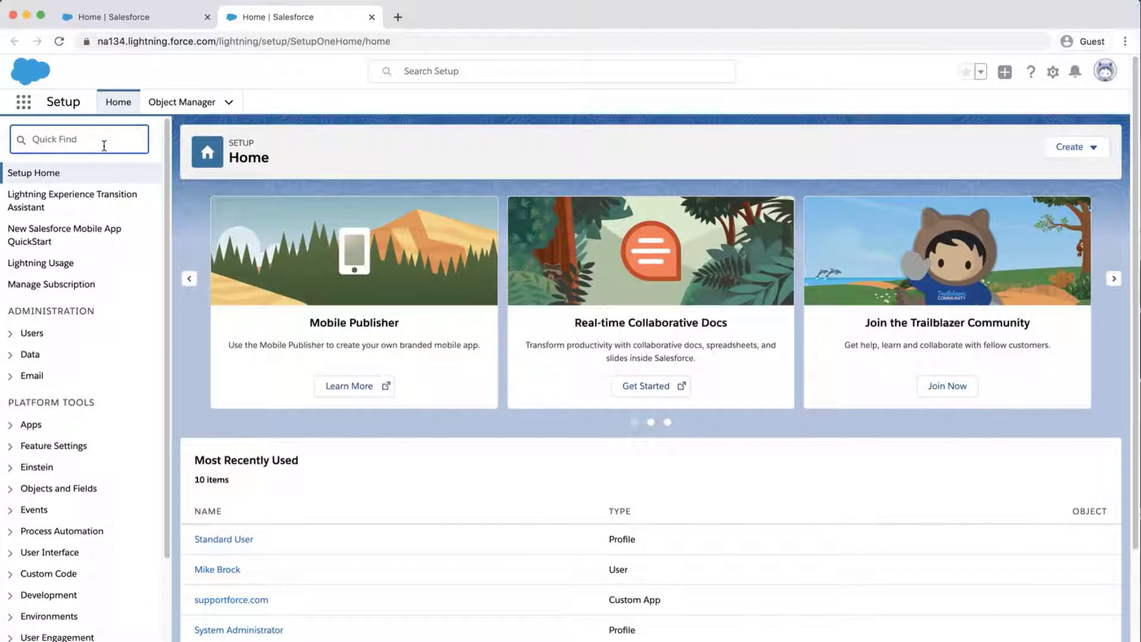
pyautogui.write('profile')
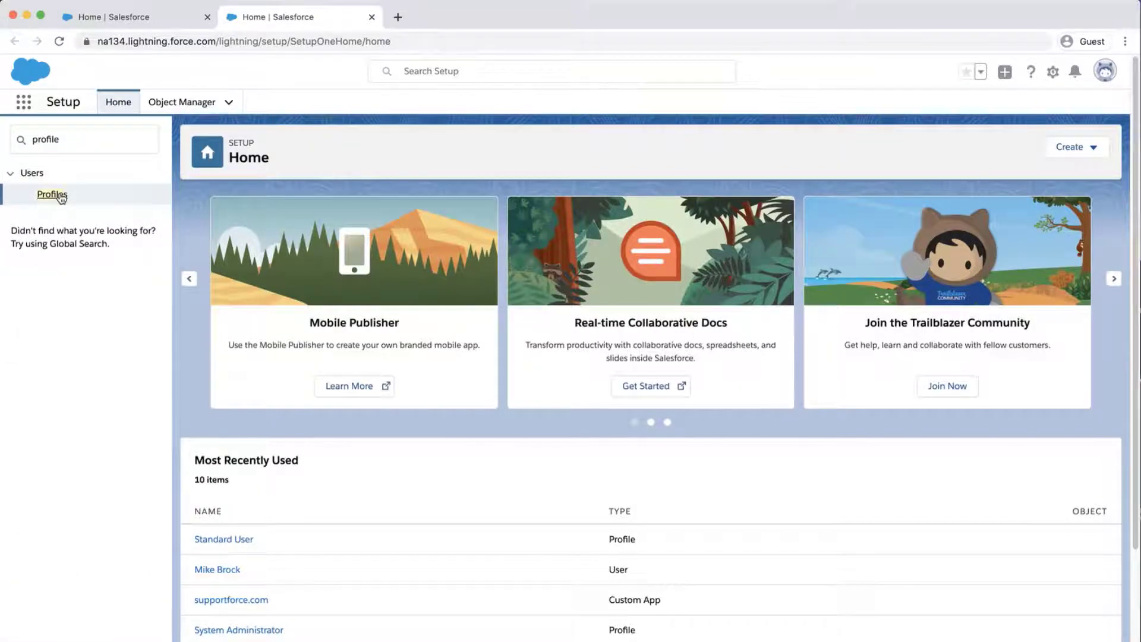
pyautogui.click(51, 194)
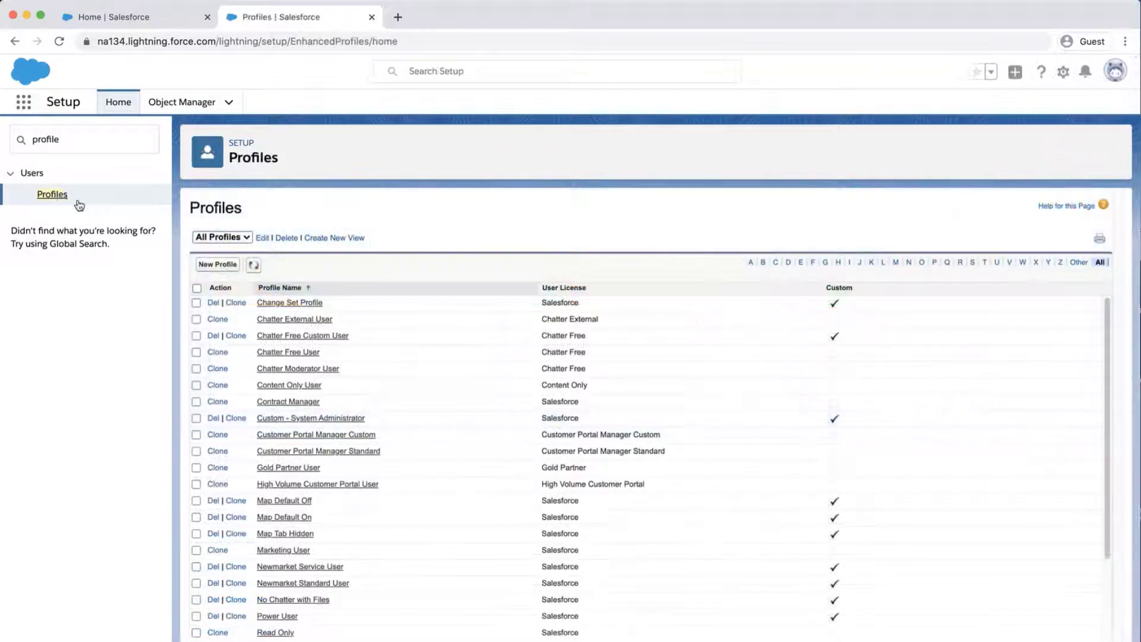
# Open the Standard User profile and select its profile ID from the page address.
pyautogui.scroll(-3)
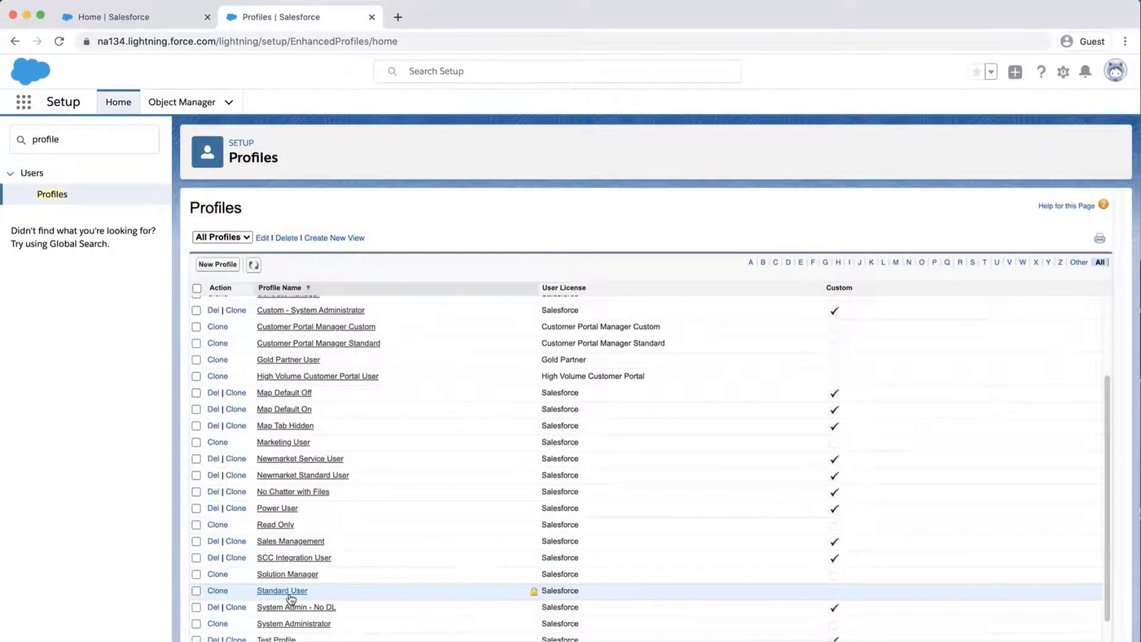
pyautogui.click(283, 590)
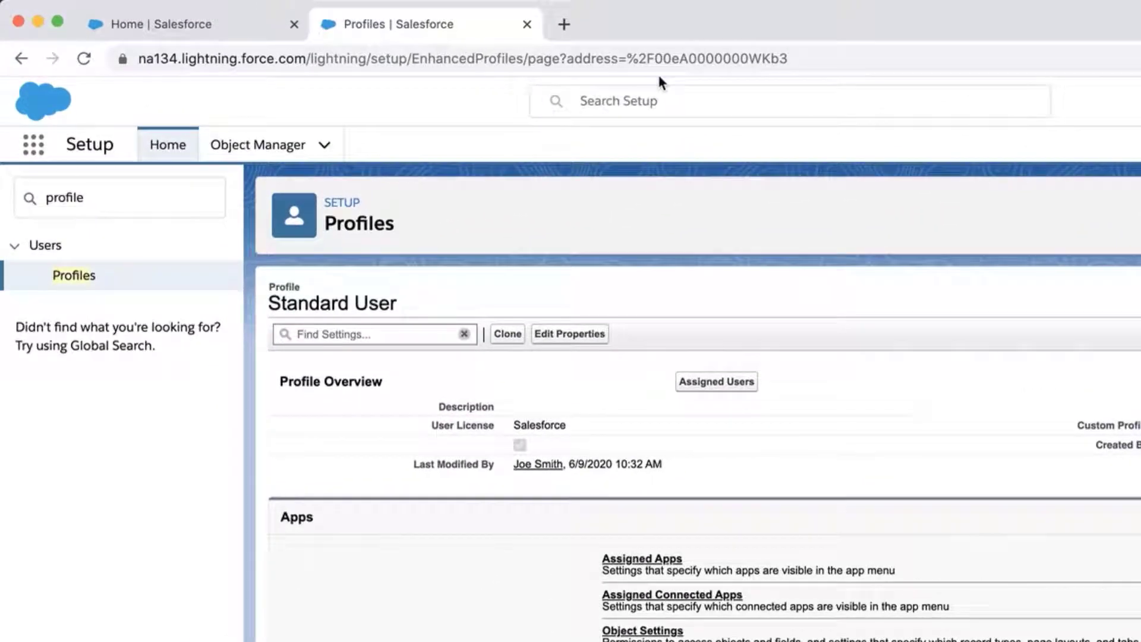
pyautogui.doubleClick(707, 59)
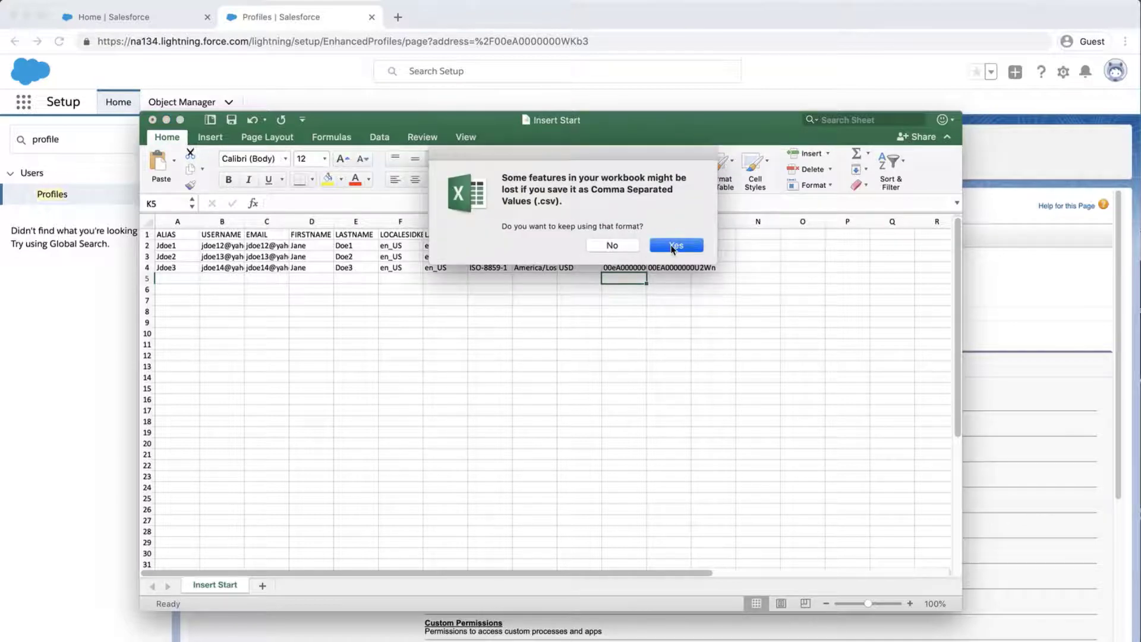
# Keep the new-user workbook with profile IDs saved in CSV format.
pyautogui.click(675, 245)
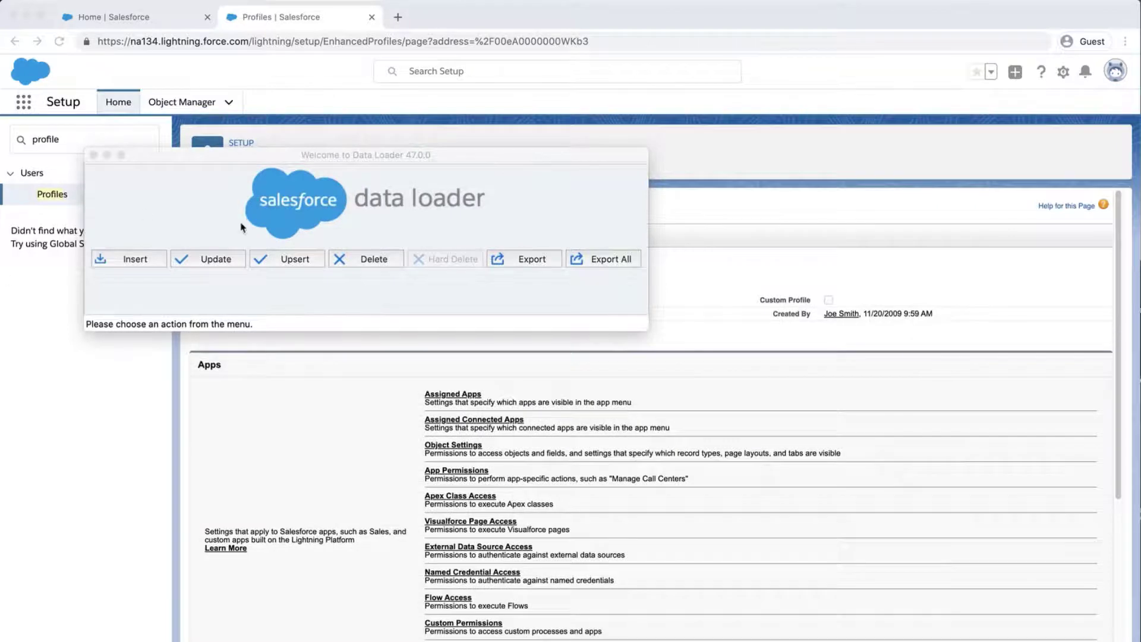
# Begin a User insert from Insert Finish.csv, initialized with 3 records.
pyautogui.click(128, 258)
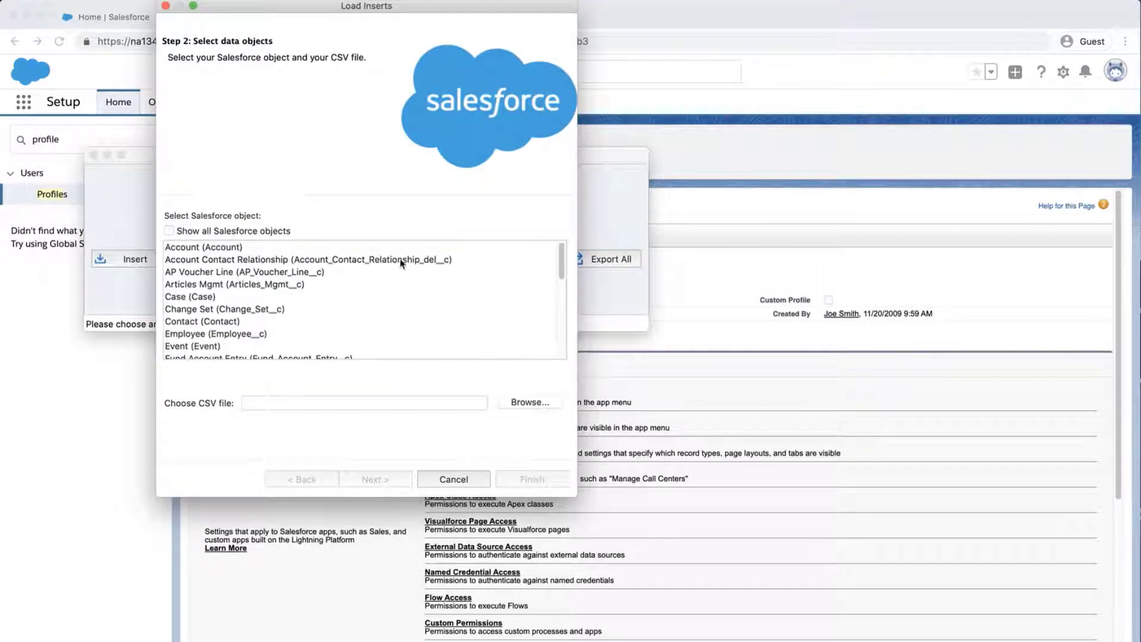
pyautogui.scroll(-3)
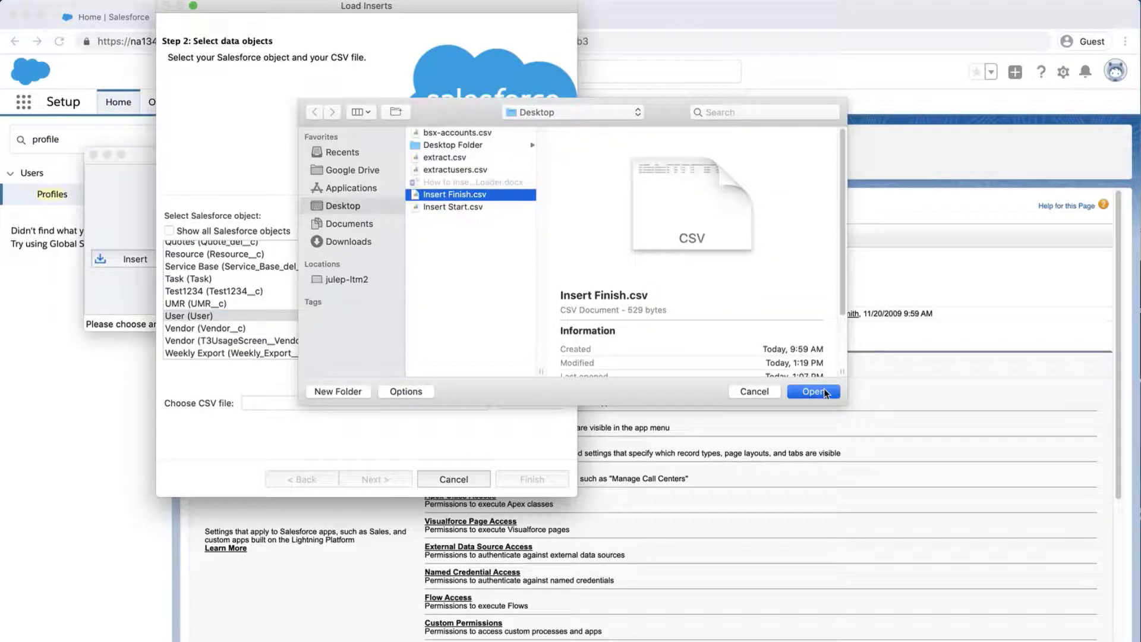
pyautogui.click(814, 391)
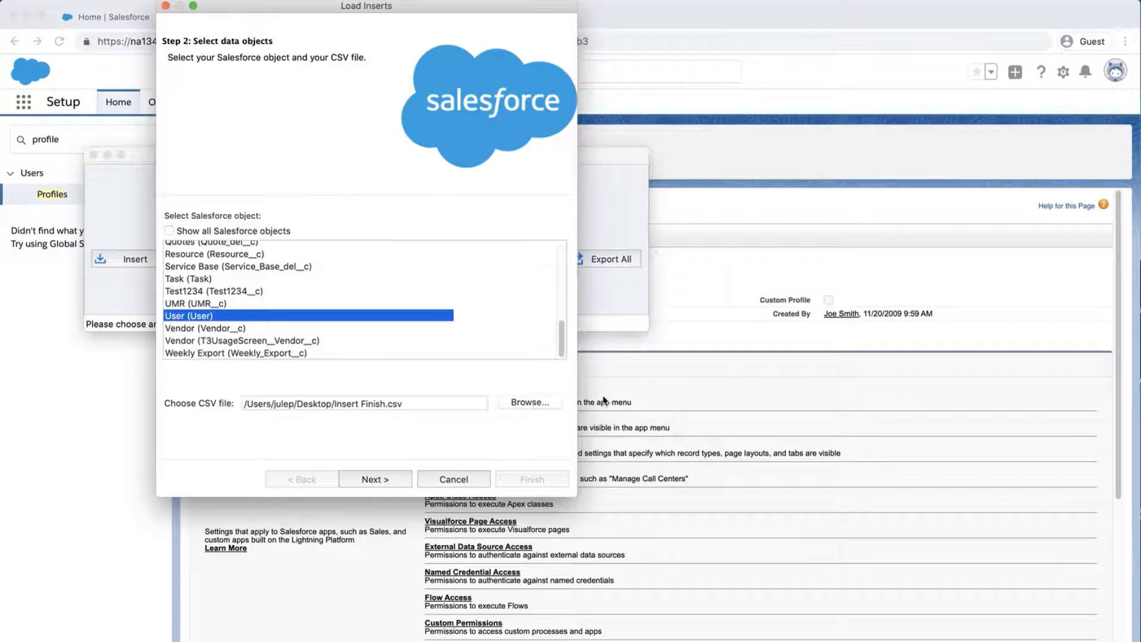
pyautogui.click(375, 479)
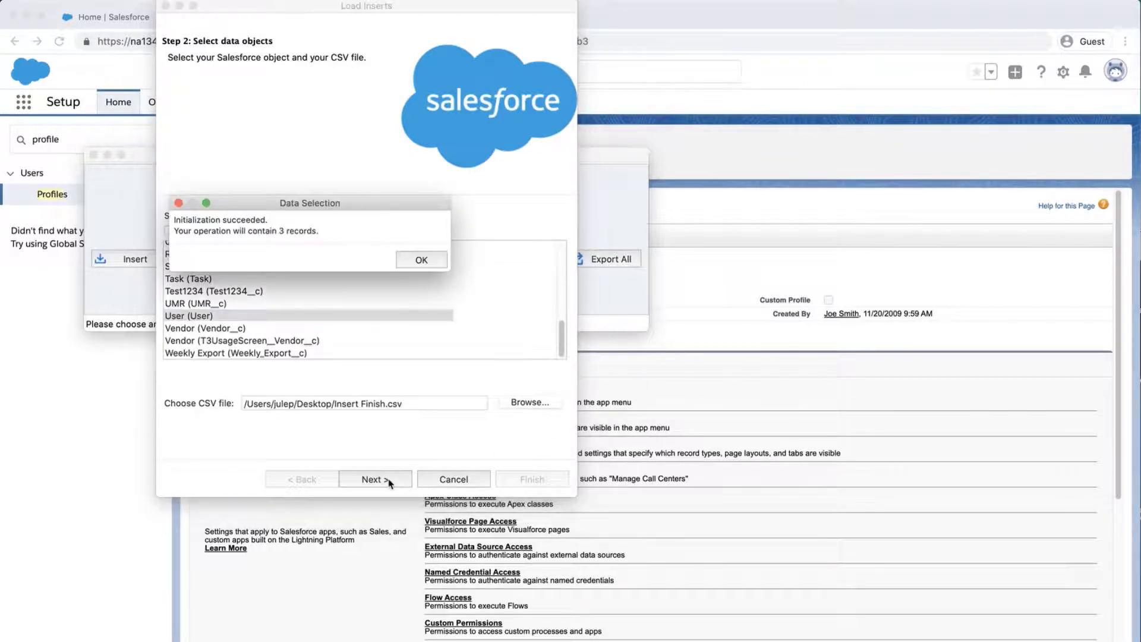
pyautogui.click(421, 259)
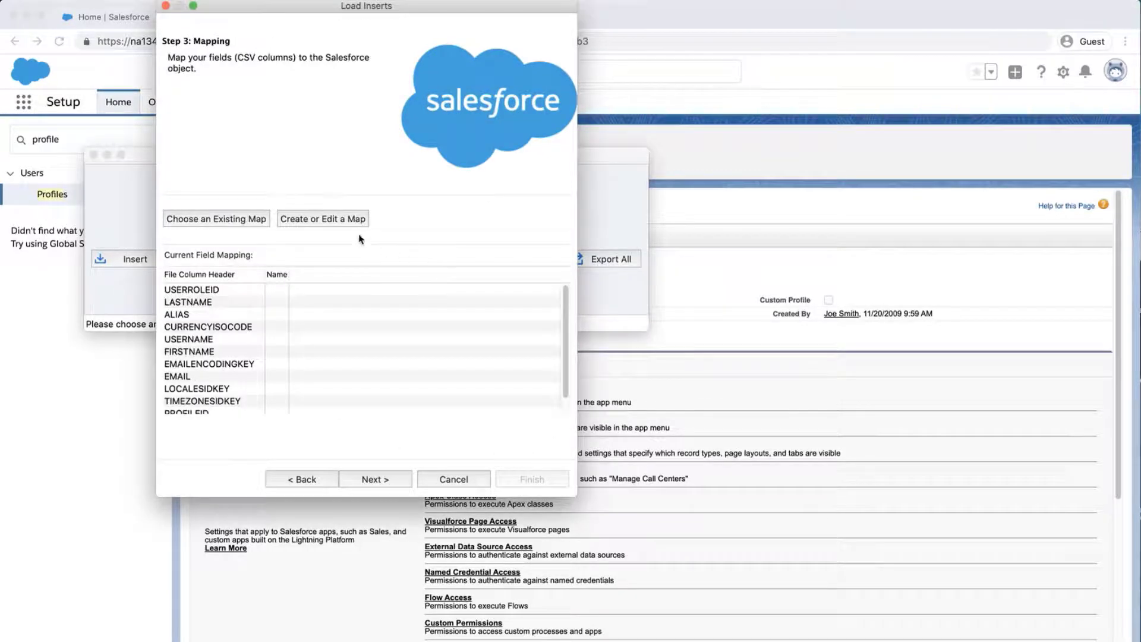
# Auto-match all CSV columns to User fields and accept the mapping.
pyautogui.click(322, 218)
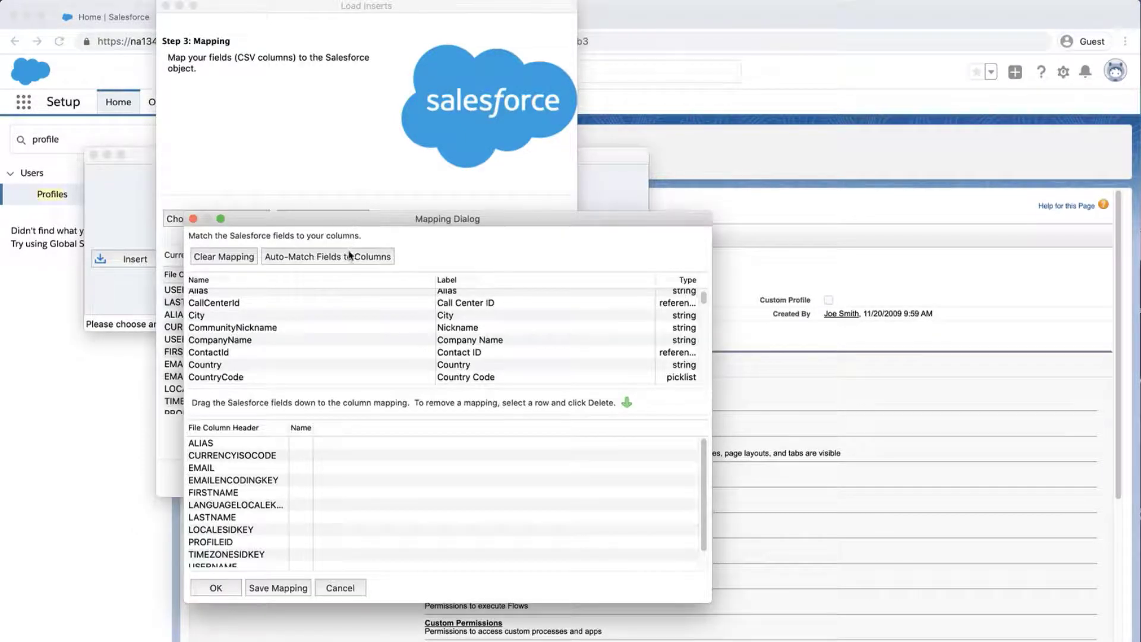
pyautogui.click(327, 256)
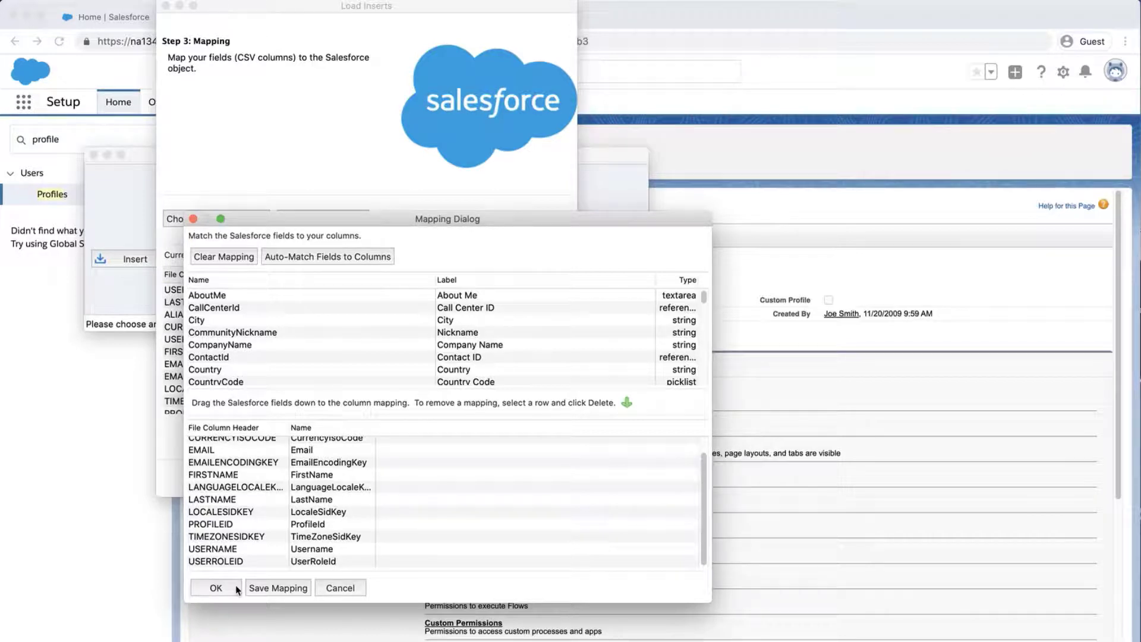
pyautogui.click(215, 587)
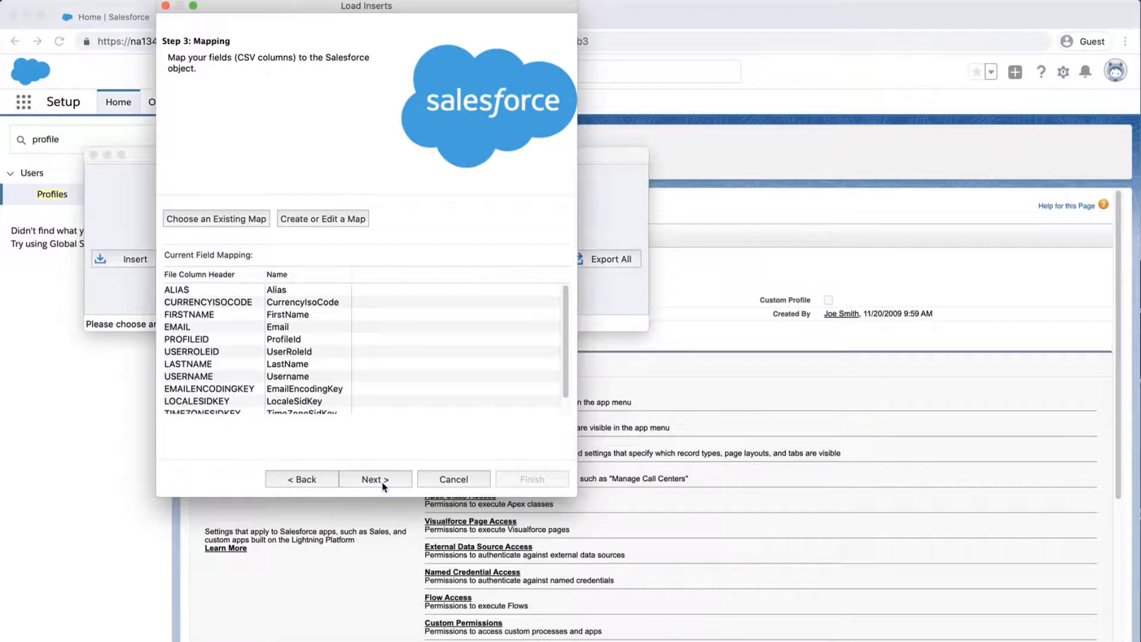
pyautogui.click(375, 479)
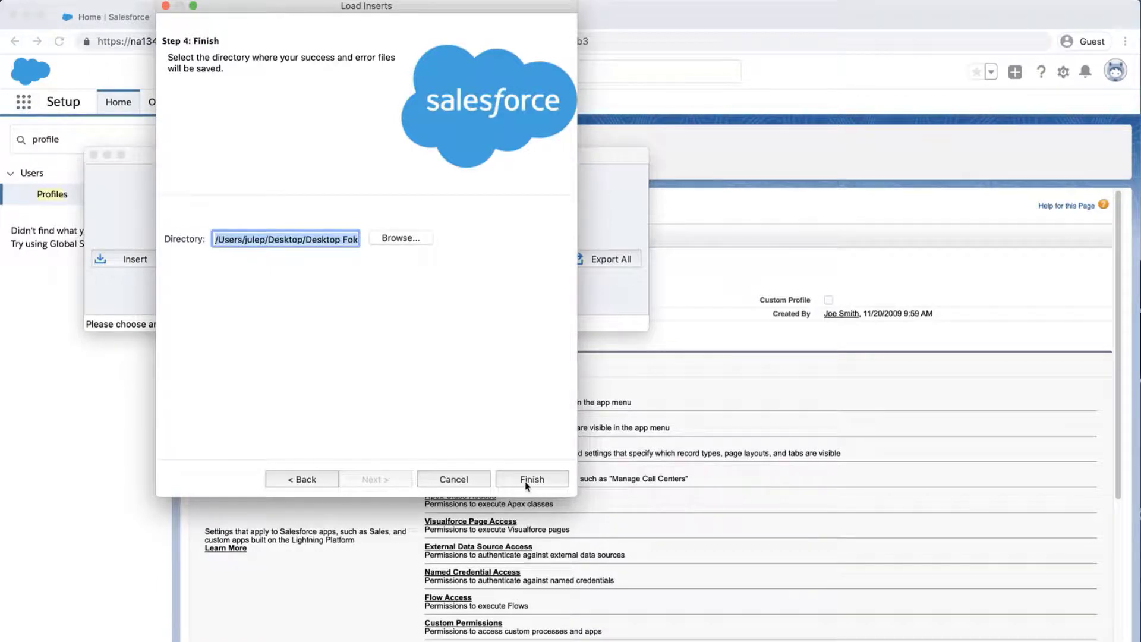
# Run the User insert, finishing with 2 successful inserts and 1 error.
pyautogui.click(533, 479)
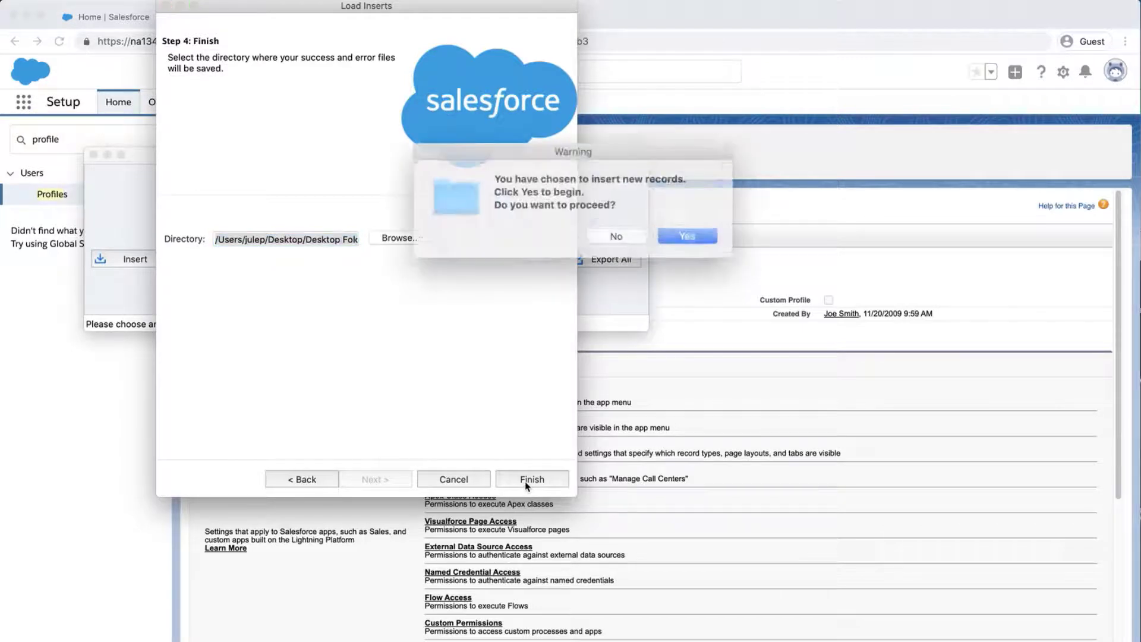
pyautogui.click(686, 236)
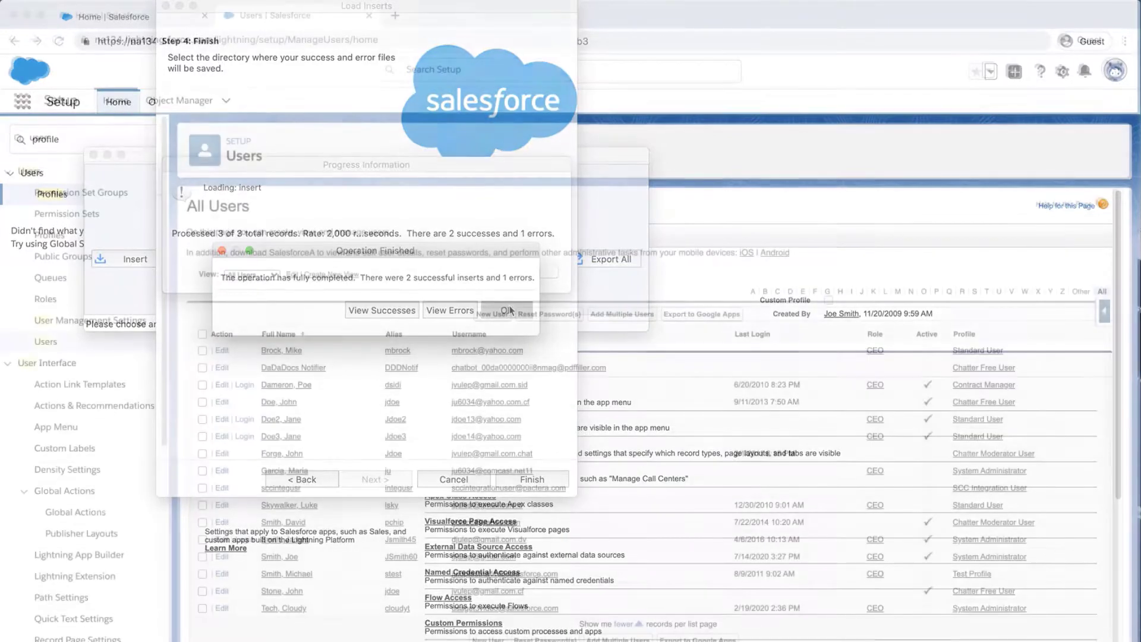
pyautogui.click(508, 310)
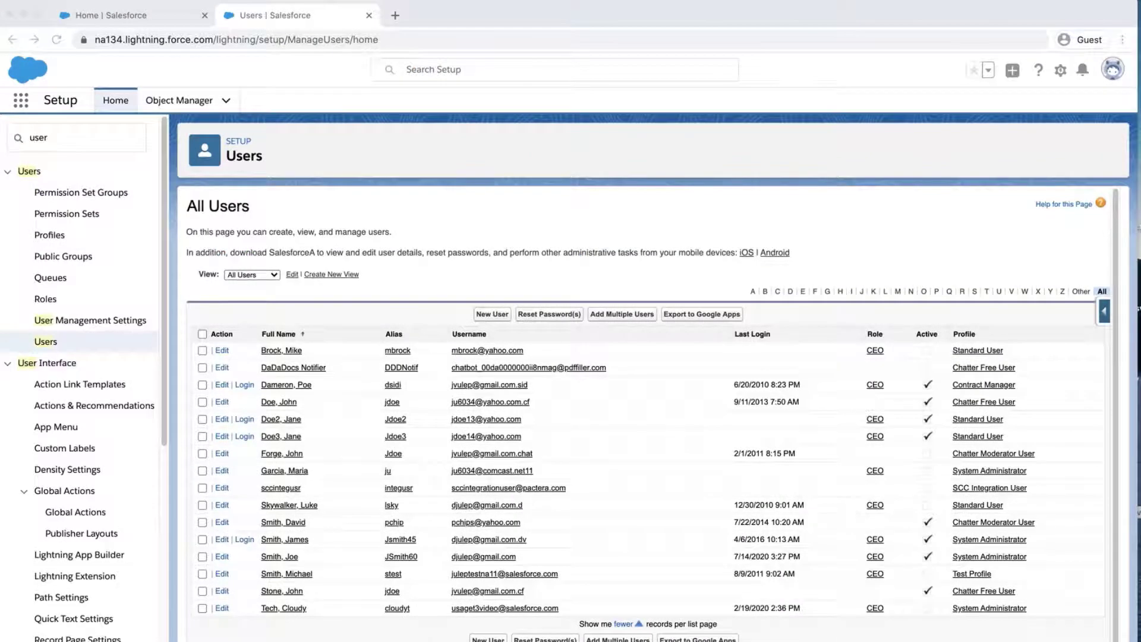